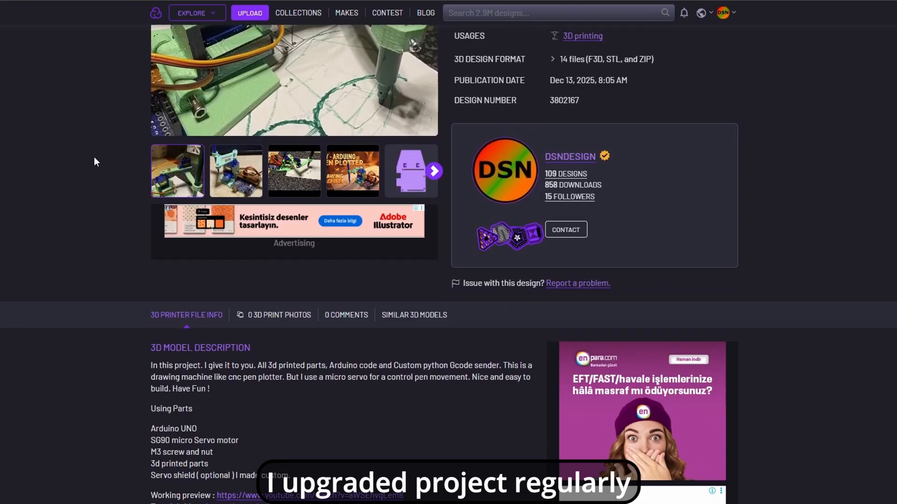
# Reach the Visual Studio Code download page with the Windows, Linux and macOS installers.
pyautogui.scroll(-3)
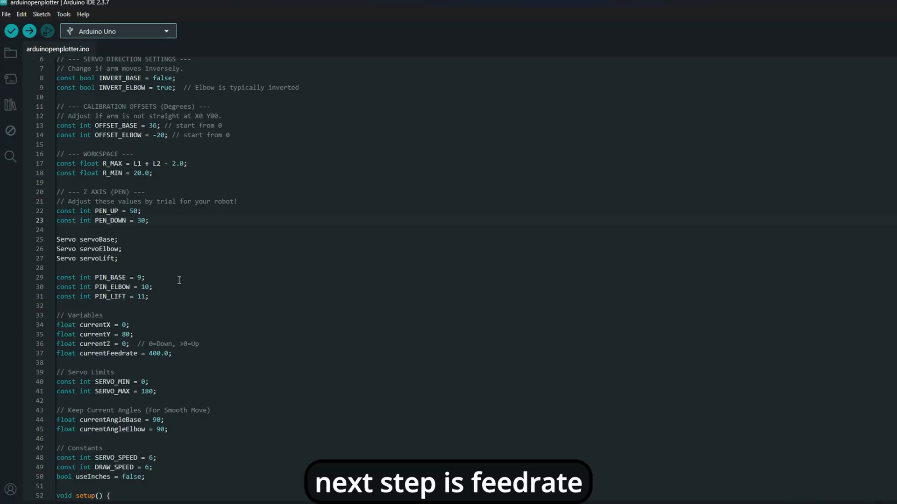
pyautogui.scroll(-3)
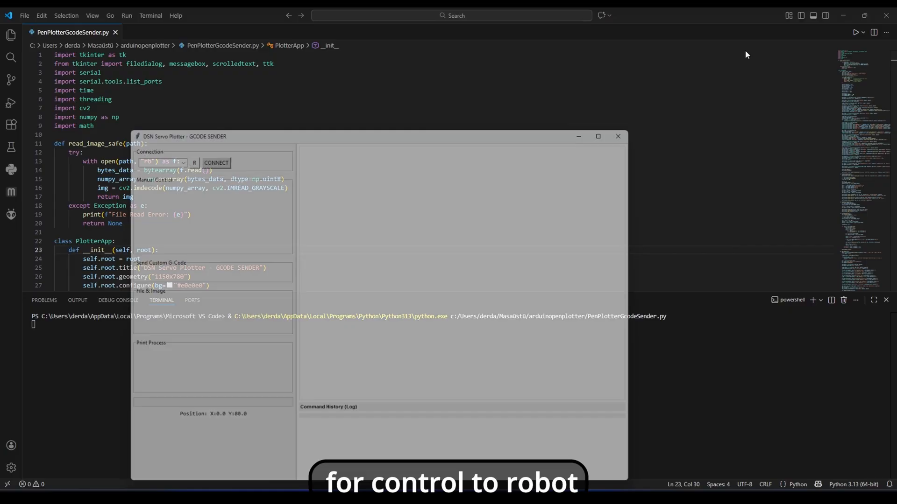
pyautogui.click(598, 136)
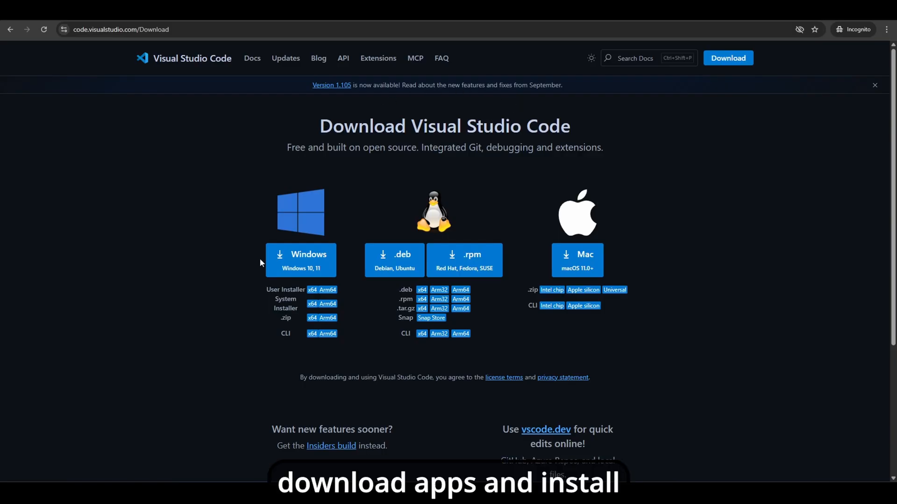
pyautogui.moveTo(358, 243)
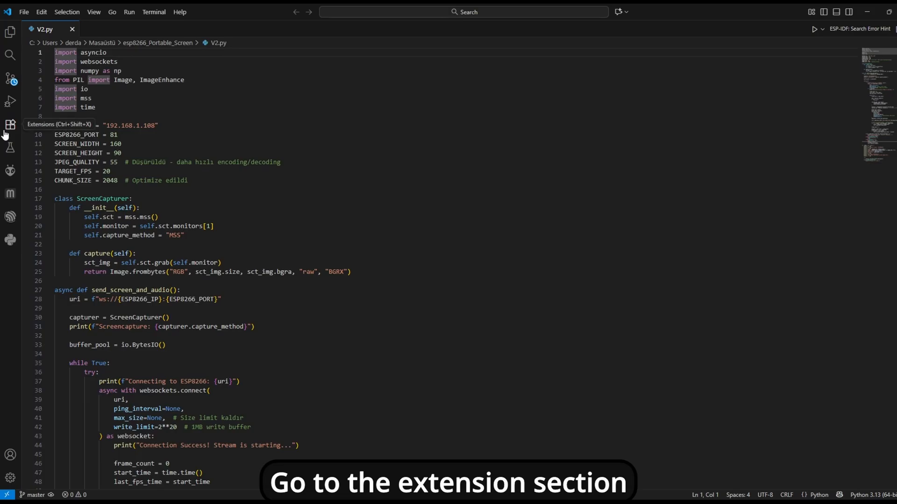
# Install the Python language extension from the Extensions view.
pyautogui.click(10, 124)
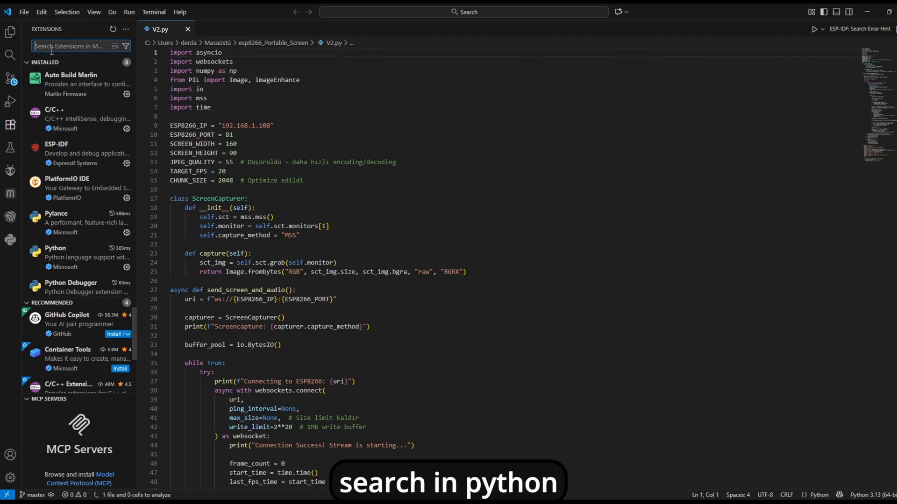
pyautogui.write('python')
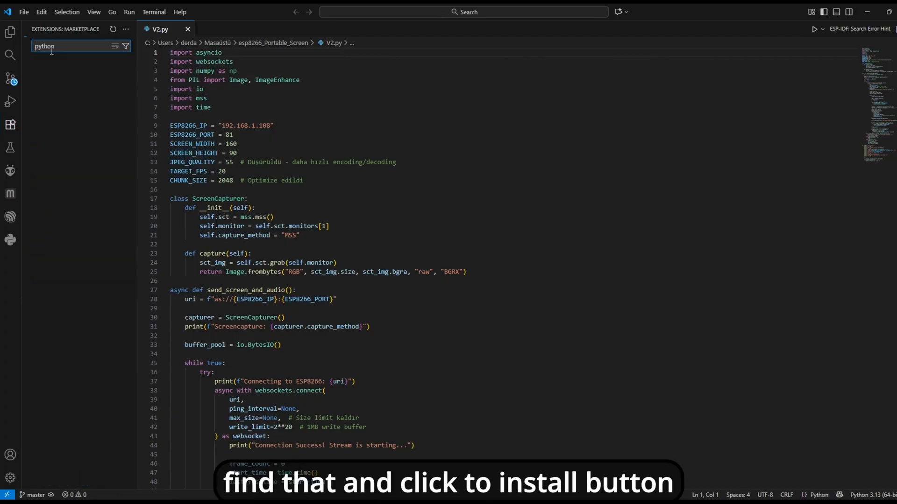
pyautogui.click(75, 108)
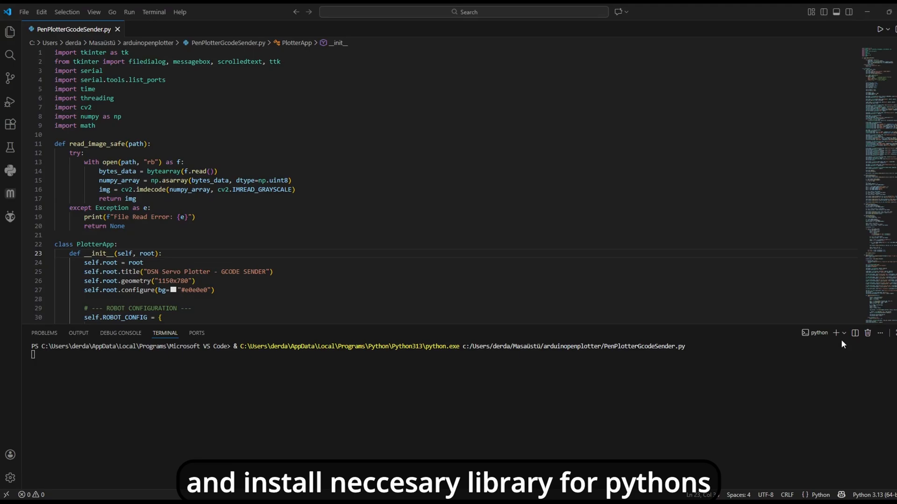
# In the terminal run pip install pyserial (already present), then begin pip install numpy.
pyautogui.click(835, 332)
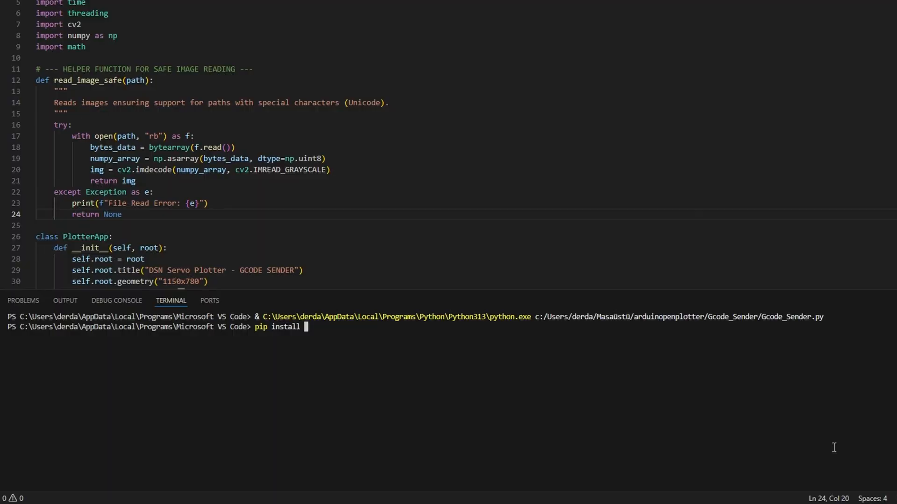
pyautogui.write('pyserial')
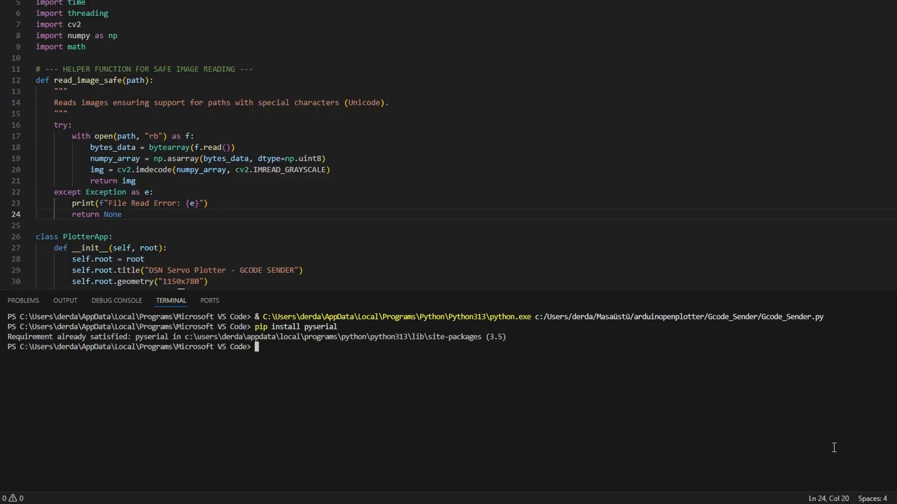
pyautogui.write('pip in')
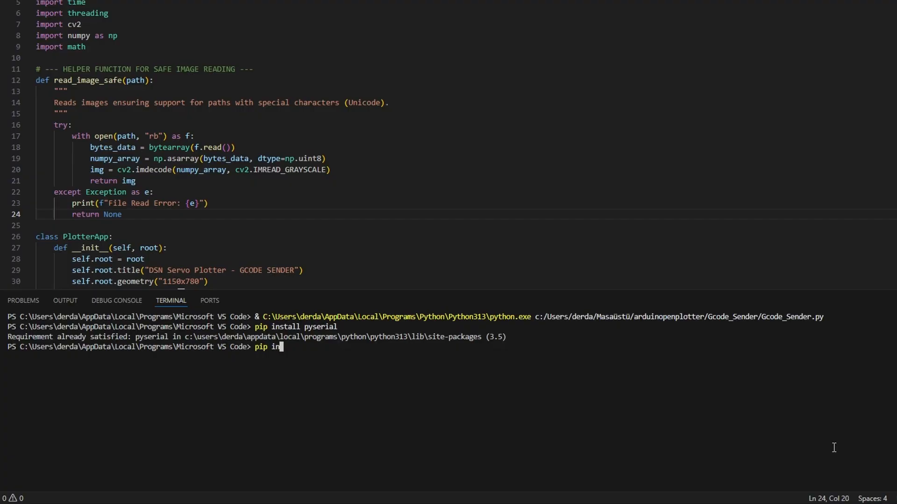
pyautogui.write('stall')
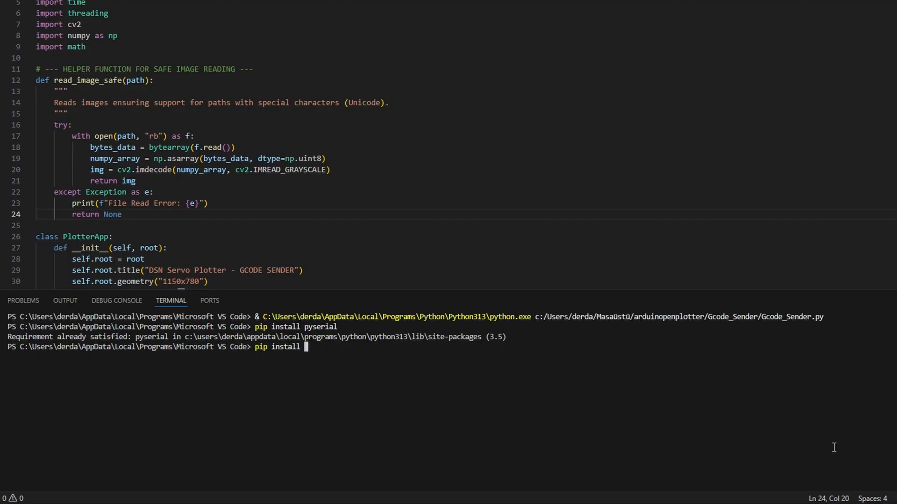
pyautogui.write('num')
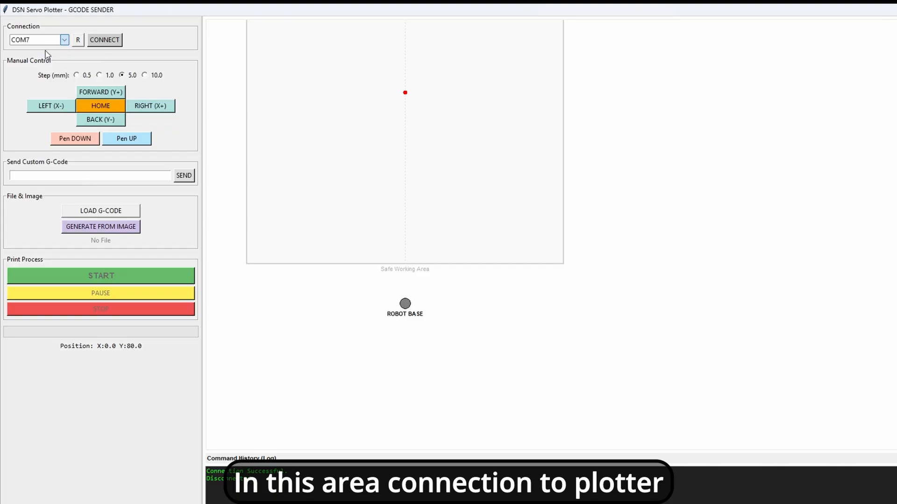
# Connect the sender to the plotter on port COM7.
pyautogui.click(104, 40)
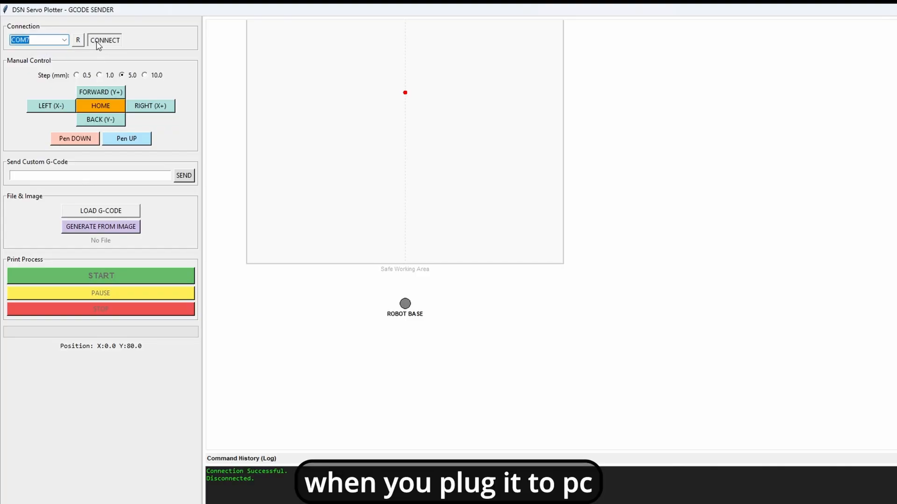
pyautogui.click(105, 39)
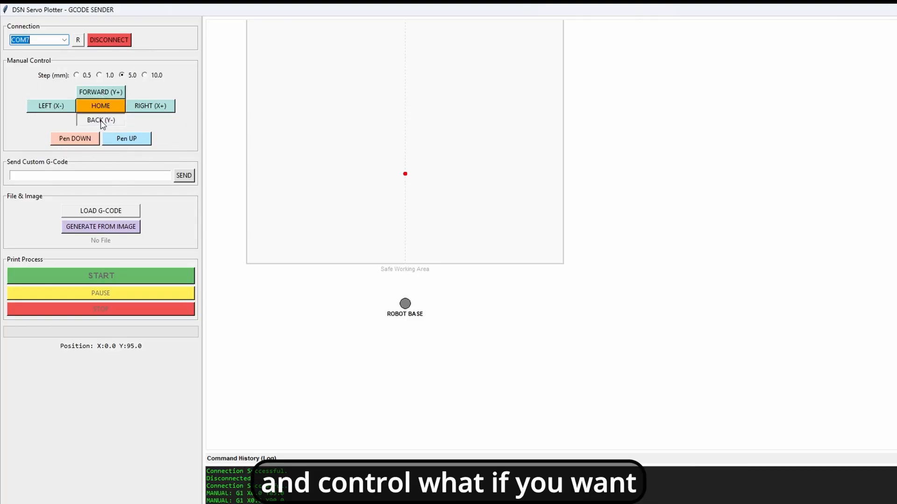
# Test-jog the pen BACK (Y-) and LEFT (X-), then bring up the image file picker.
pyautogui.click(51, 106)
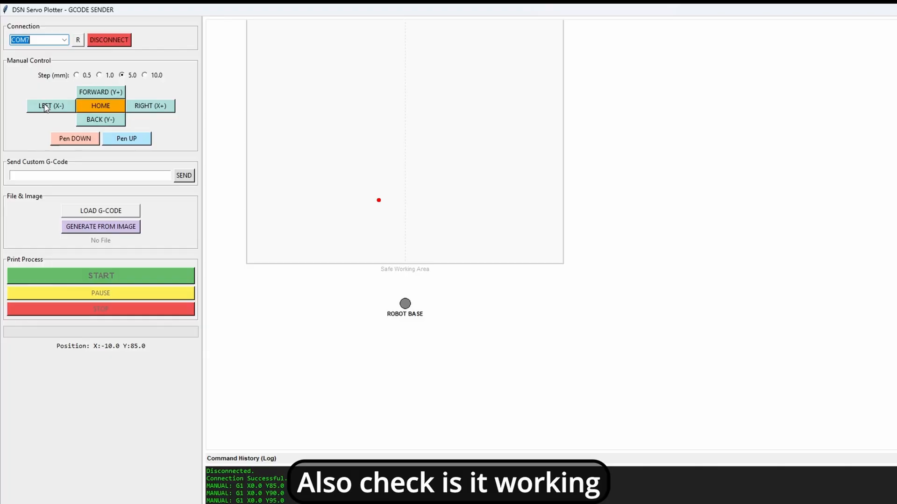
pyautogui.click(149, 106)
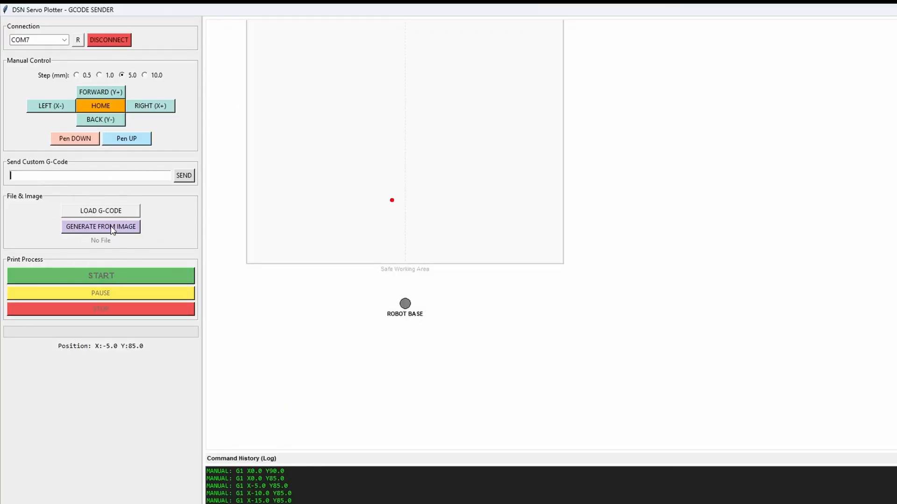
pyautogui.click(100, 226)
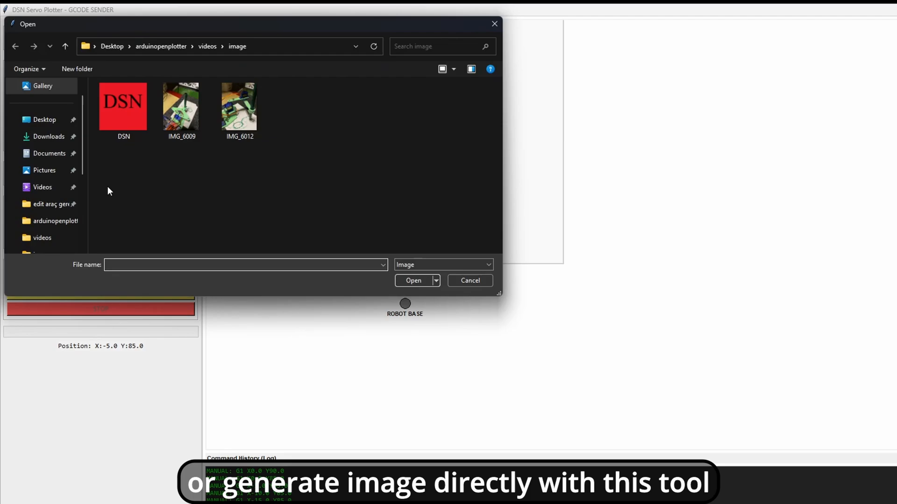
# Load the DSN logo image, set Drawing Speed to 400 mm/min, and generate its G-code (78 points).
pyautogui.doubleClick(123, 105)
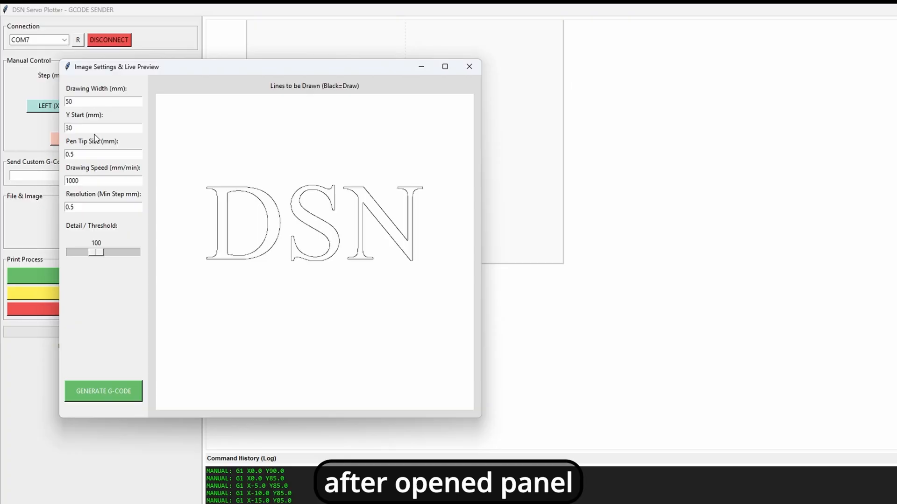
pyautogui.click(103, 128)
pyautogui.write('4')
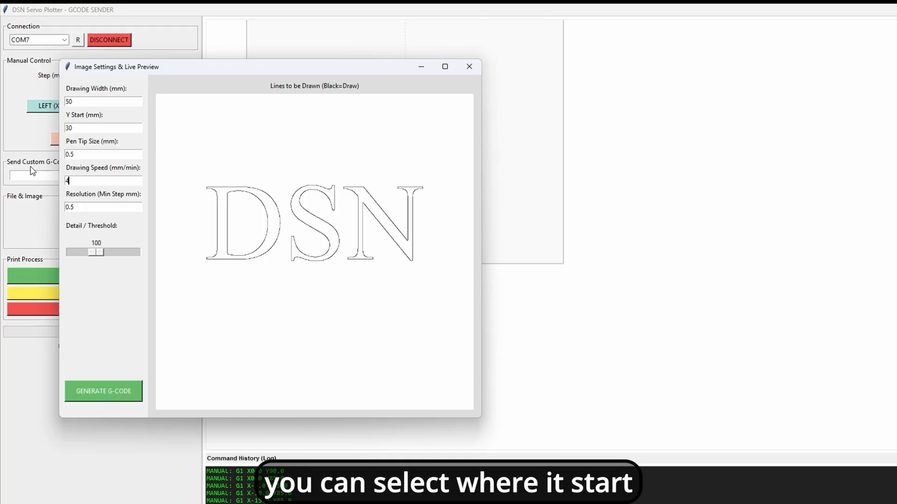
pyautogui.write('00')
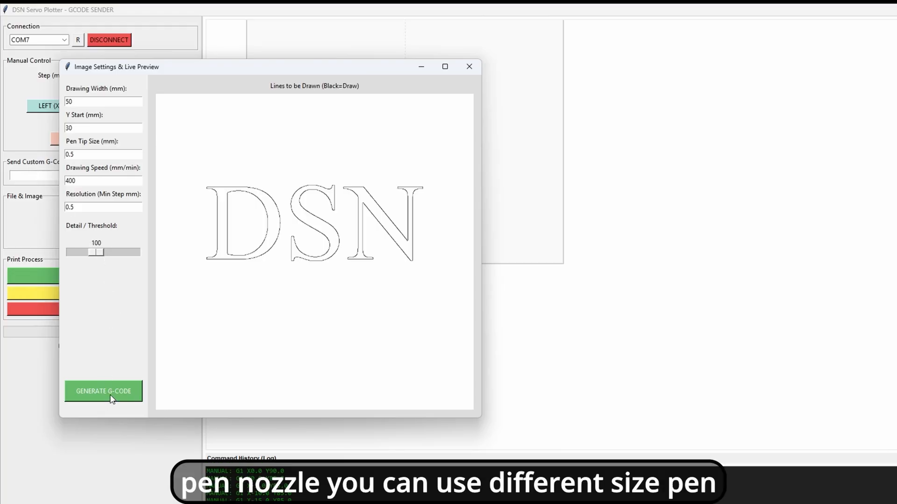
pyautogui.click(103, 391)
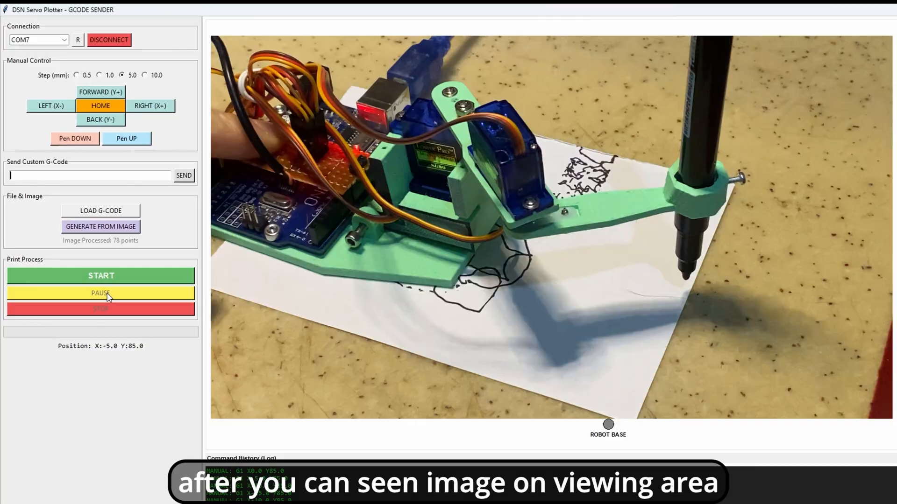
# Start the print process so the DSN G-code is sent and the pen draws on paper.
pyautogui.click(100, 275)
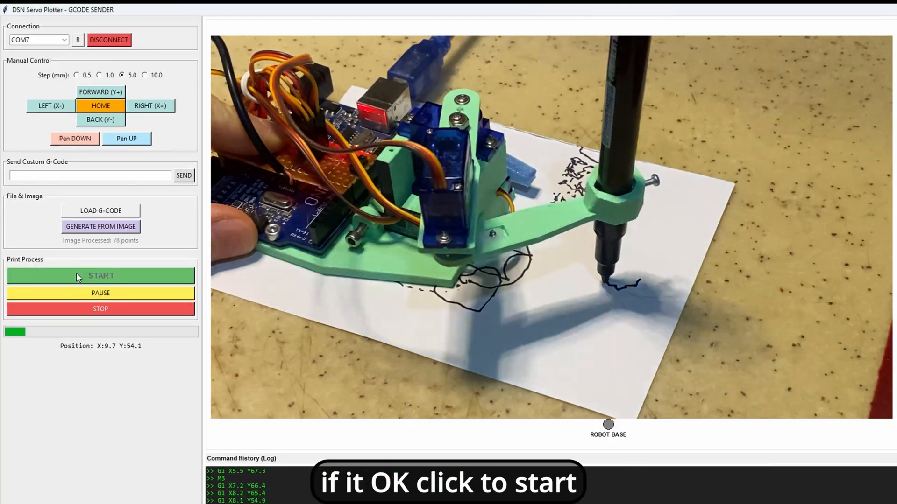
pyautogui.click(100, 276)
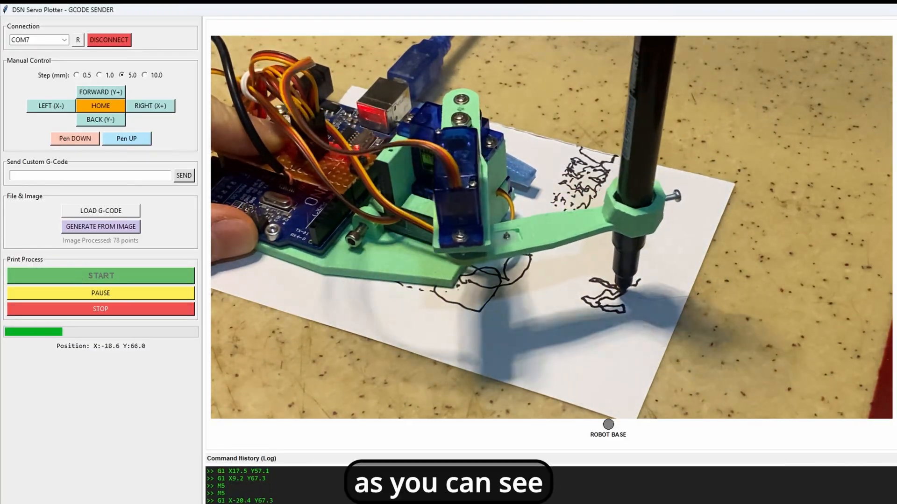